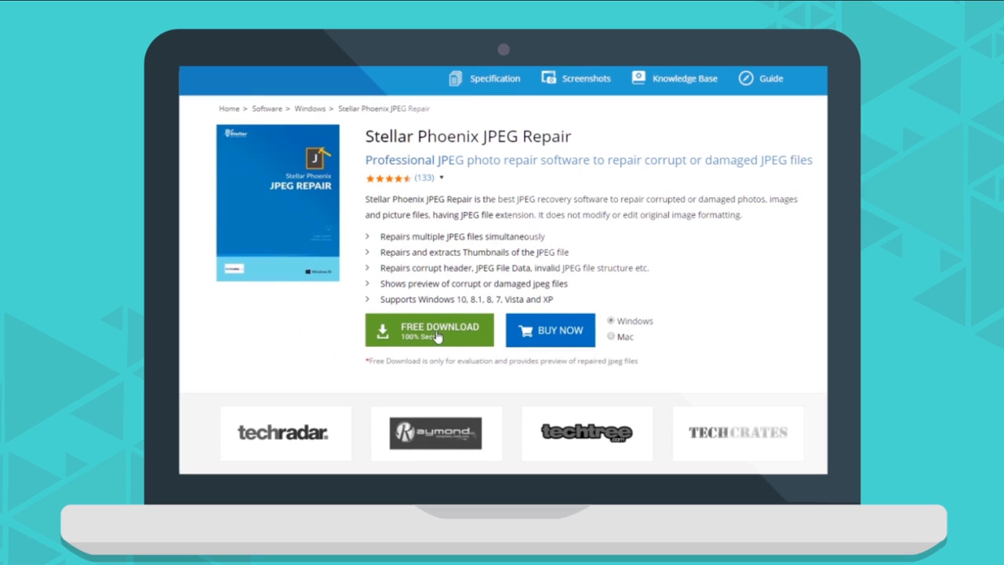
Download the free Windows version of Stellar Phoenix JPEG Repair and launch it.
{"action": "left_click", "coordinate": [429, 329]}
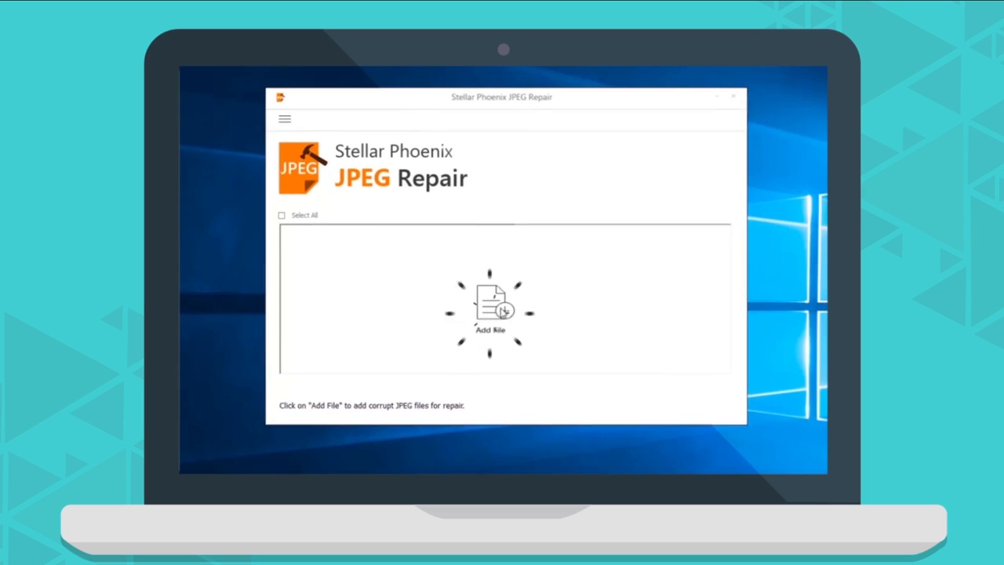
Add 8RC132Xv.jpg and A-flower-Holland-Netherlands-RF.jpg from Saved Pictures to the repair list.
{"action": "left_click", "coordinate": [490, 306]}
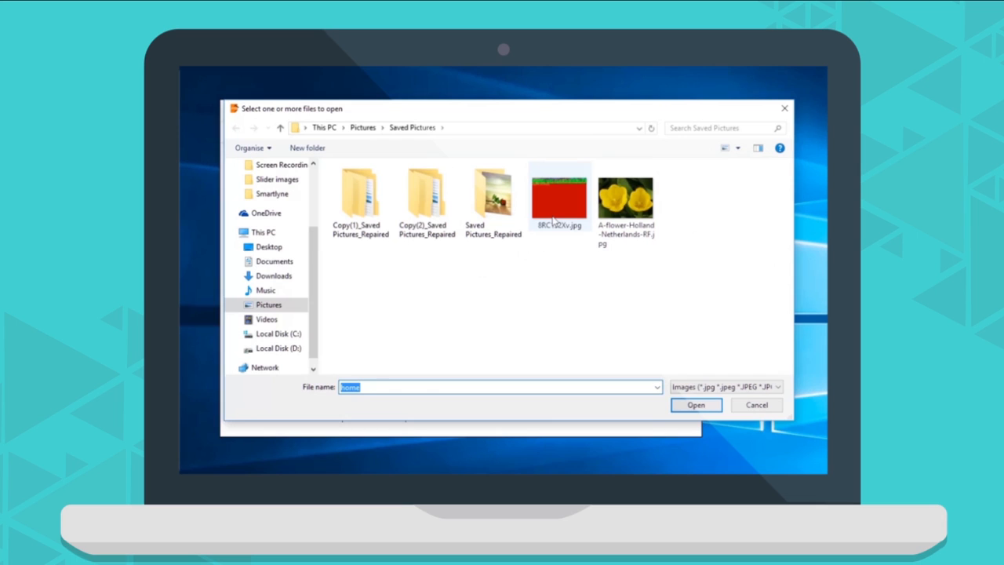
{"action": "left_click", "coordinate": [625, 199]}
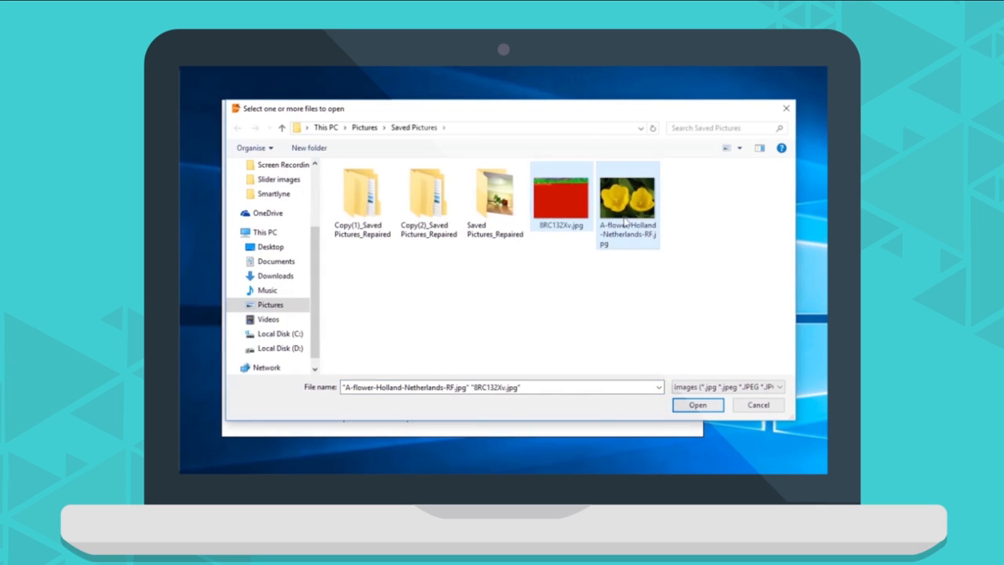
{"action": "left_click", "coordinate": [696, 405]}
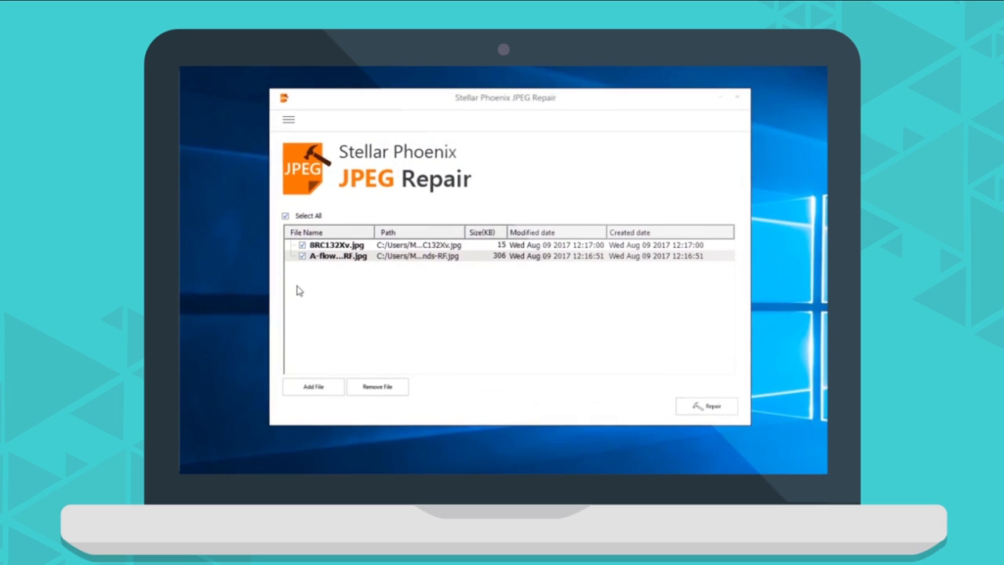
{"action": "mouse_move", "coordinate": [337, 275]}
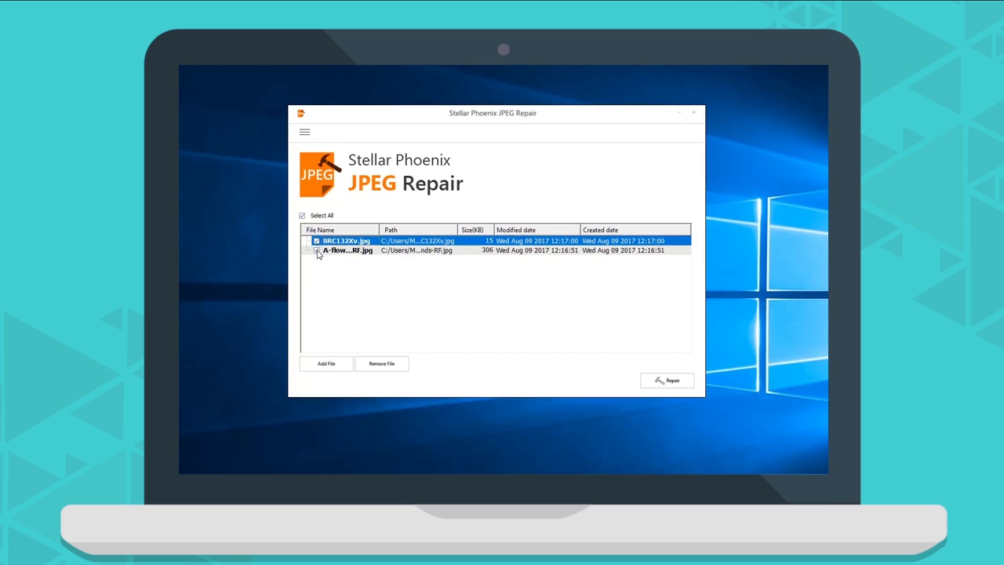
Remove 8RC132Xv.jpg from the list and repair the remaining tulip photo.
{"action": "left_click", "coordinate": [317, 251]}
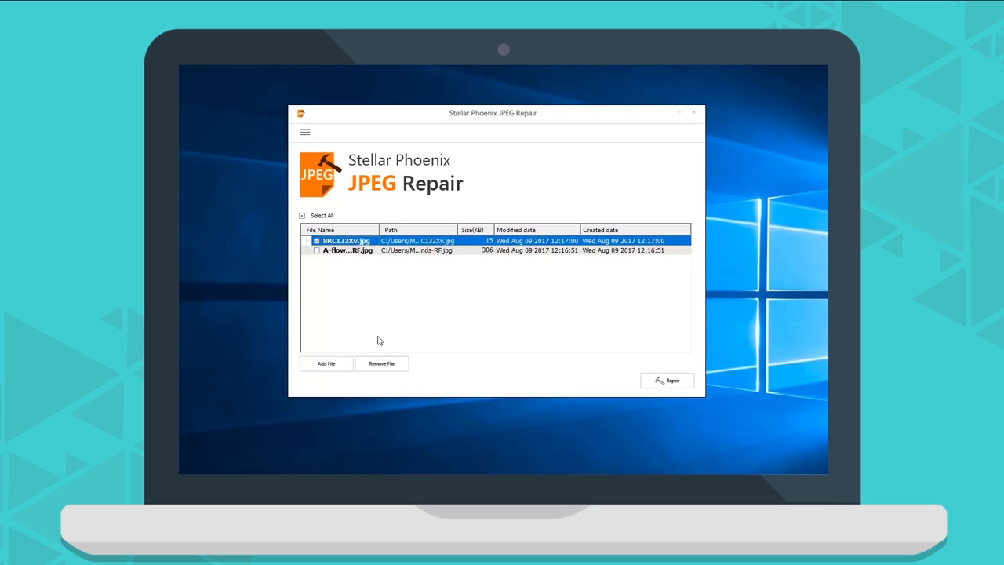
{"action": "left_click", "coordinate": [381, 363]}
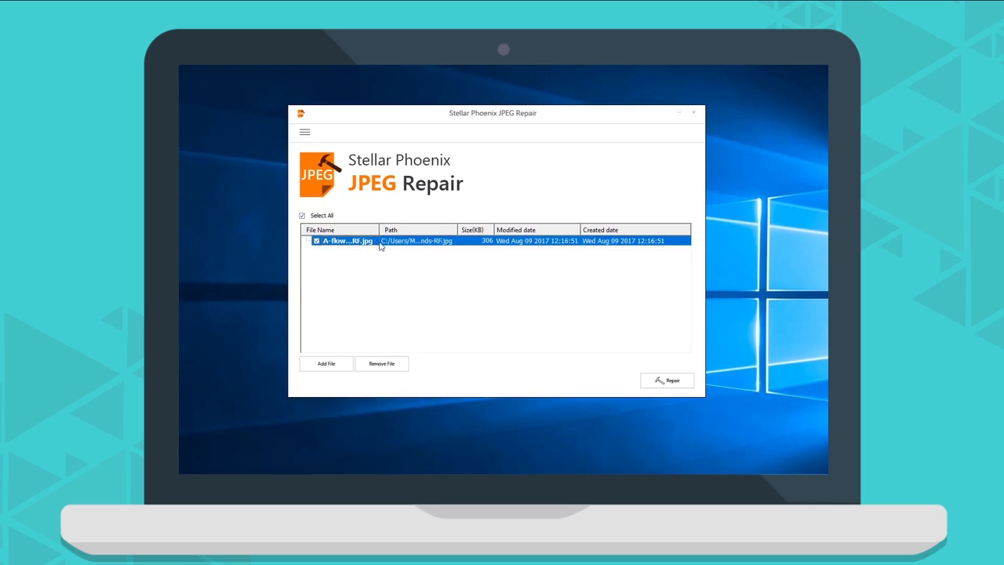
{"action": "left_click", "coordinate": [666, 381]}
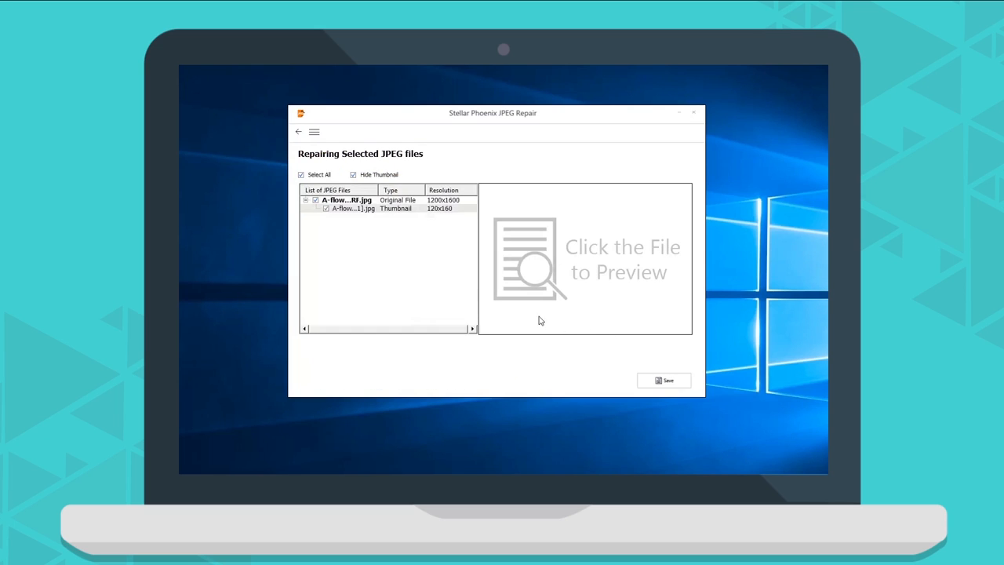
Re-tick and repair the tulip photo, dismiss the thumbnail notice, and preview it.
{"action": "left_click", "coordinate": [298, 131]}
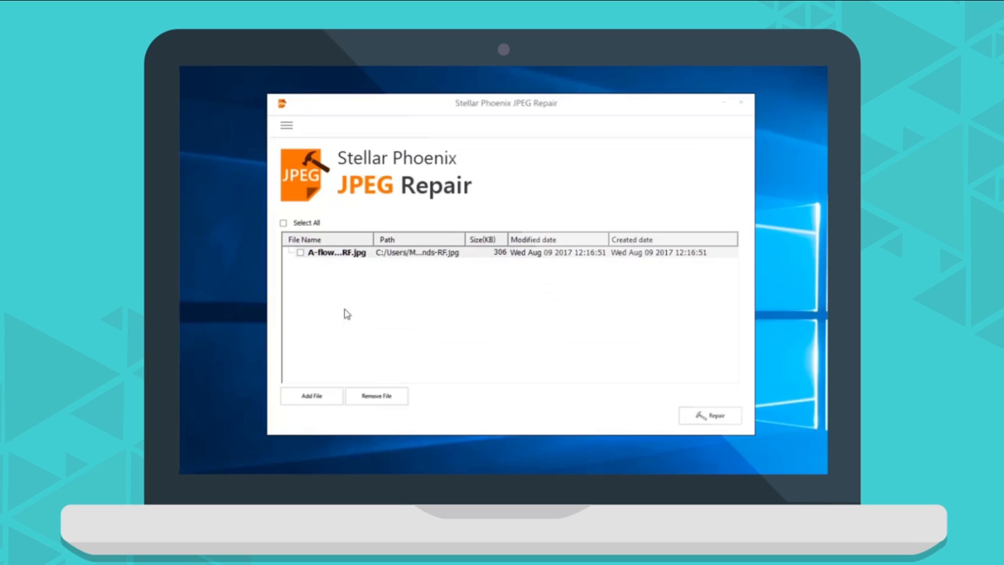
{"action": "left_click", "coordinate": [284, 223]}
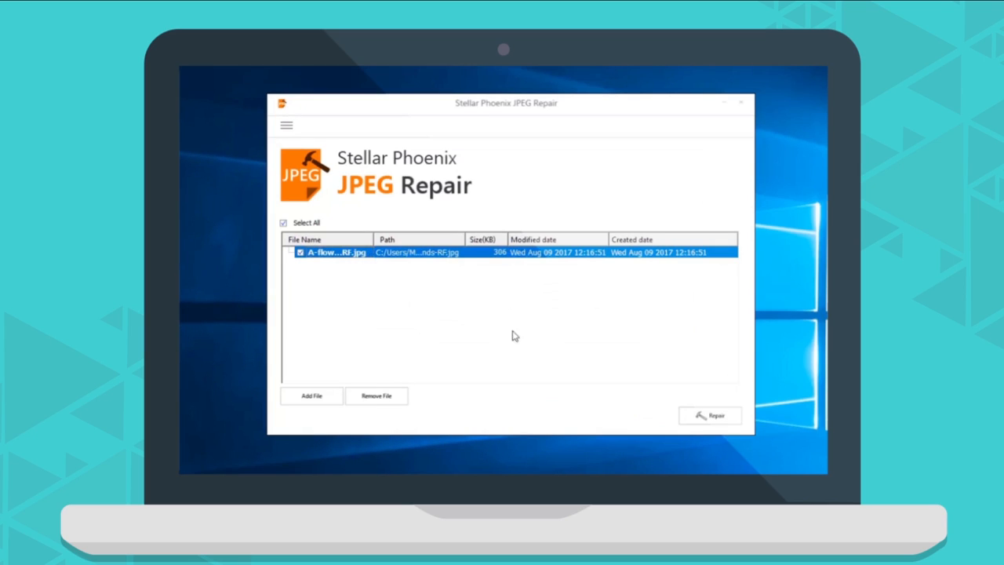
{"action": "left_click", "coordinate": [709, 415]}
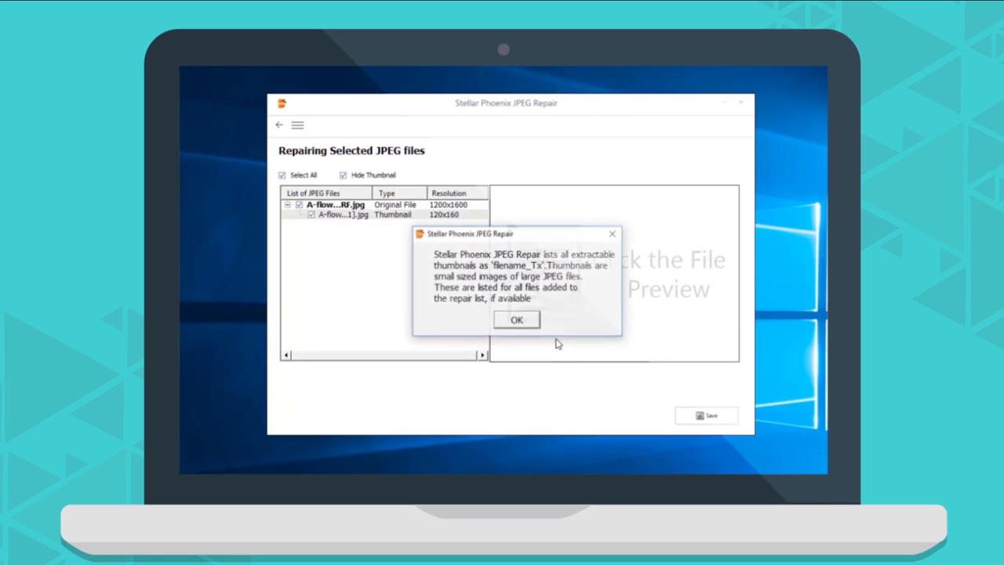
{"action": "left_click", "coordinate": [516, 319]}
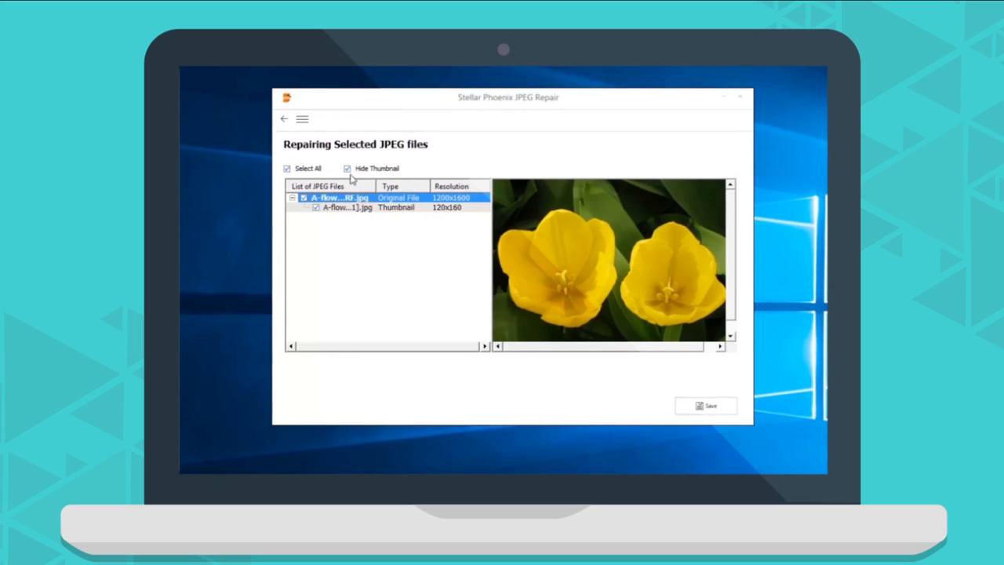
{"action": "left_click", "coordinate": [347, 168]}
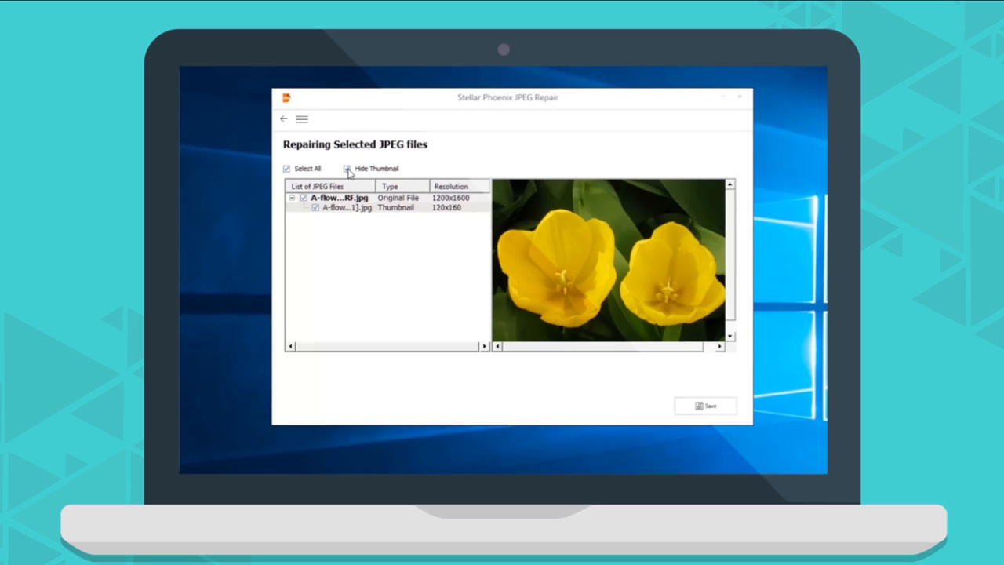
{"action": "left_click", "coordinate": [346, 167]}
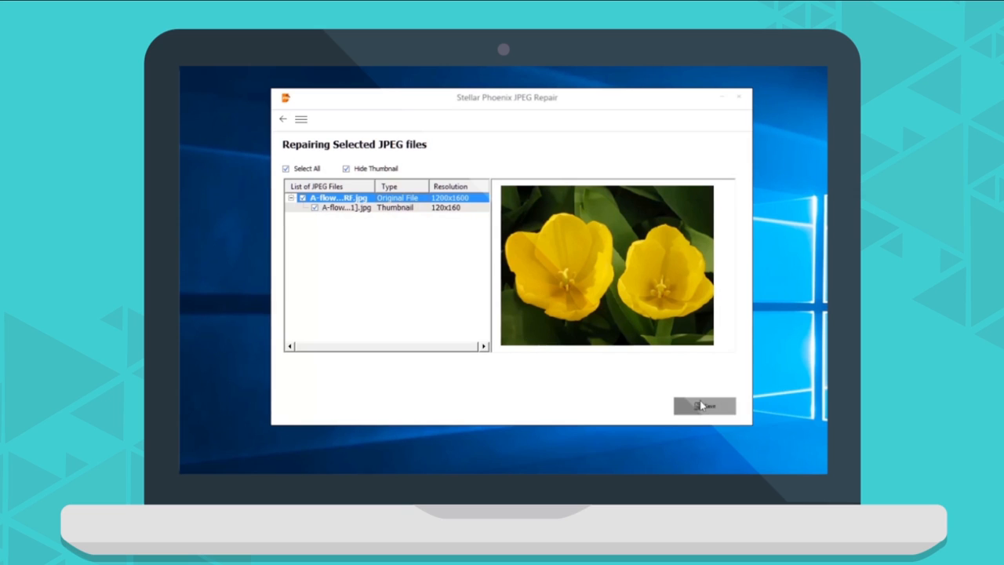
Save the repaired tulip photo and its thumbnail to the Desktop.
{"action": "left_click", "coordinate": [704, 405]}
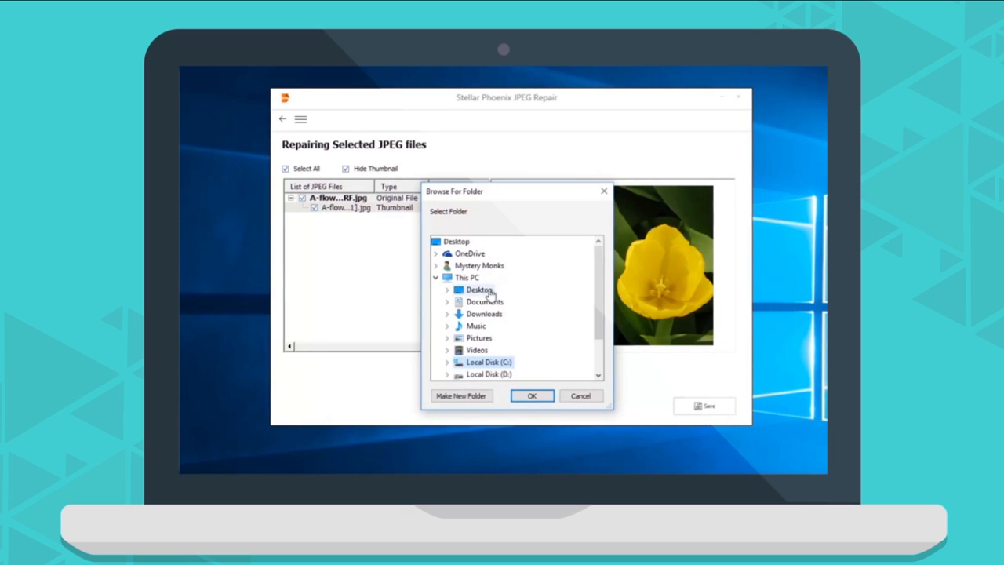
{"action": "left_click", "coordinate": [446, 289]}
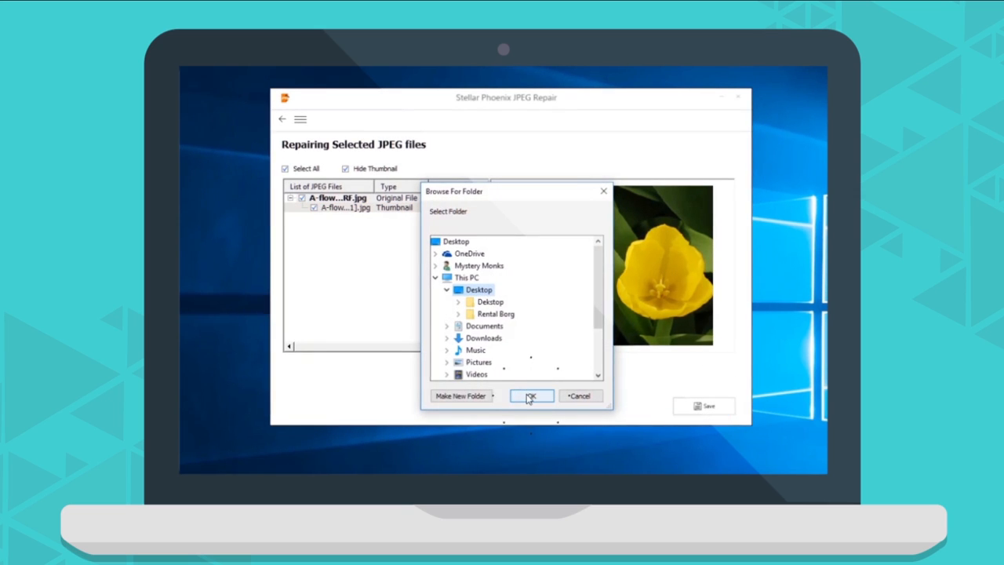
{"action": "left_click", "coordinate": [530, 395]}
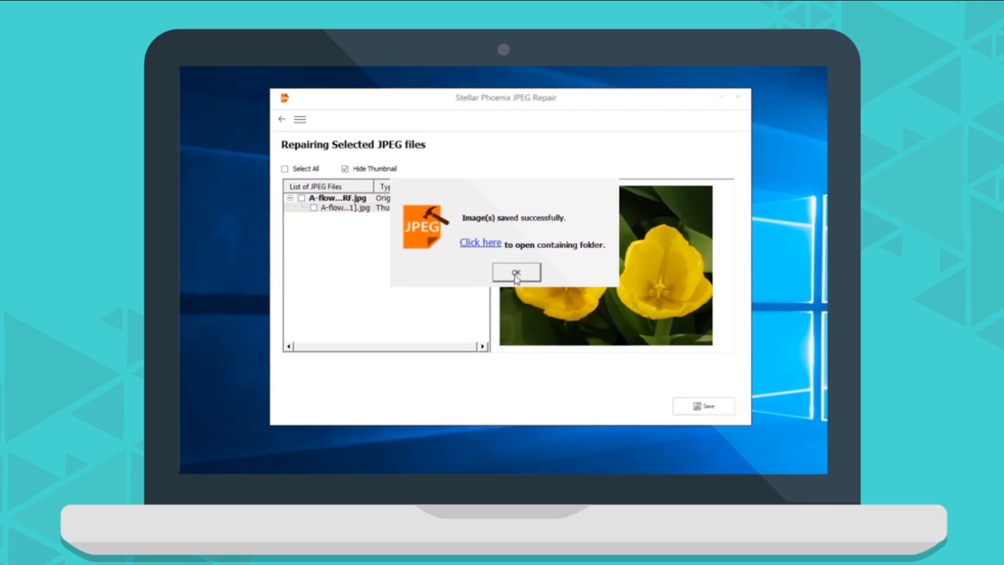
{"action": "left_click", "coordinate": [516, 273]}
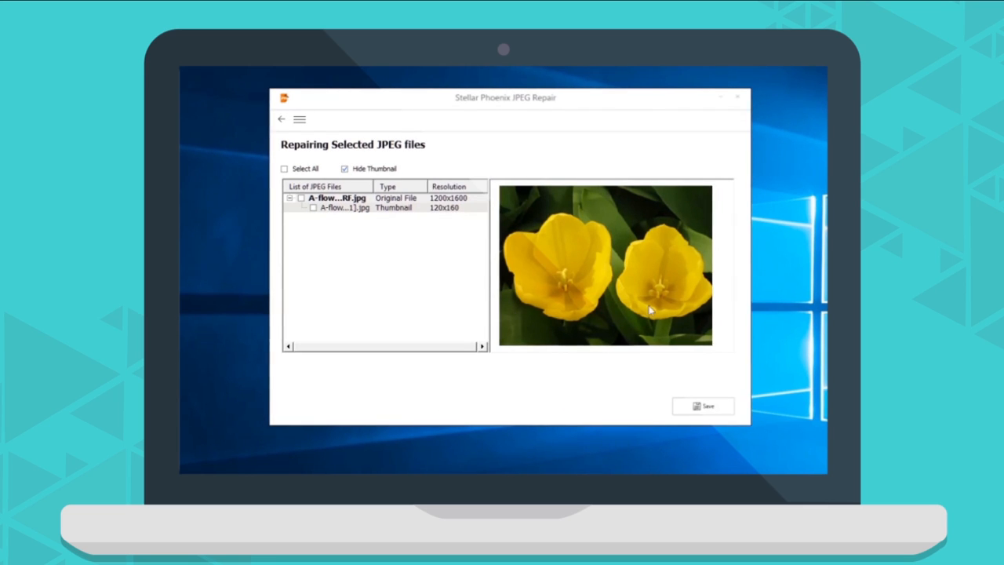
Open the Saved Pictures_Repaired folder and view the tulip photo in Photos.
{"action": "left_click", "coordinate": [737, 97]}
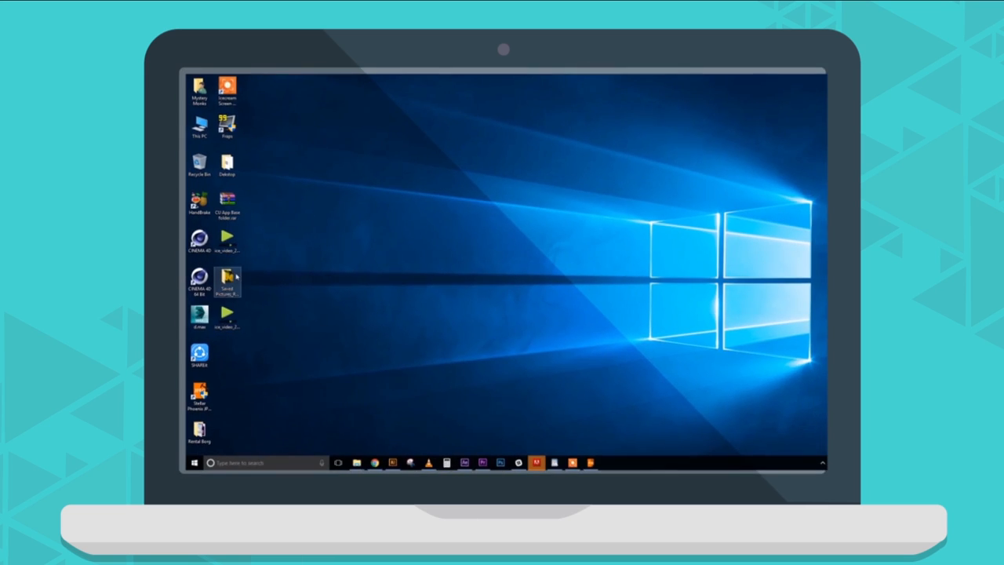
{"action": "double_click", "coordinate": [227, 278]}
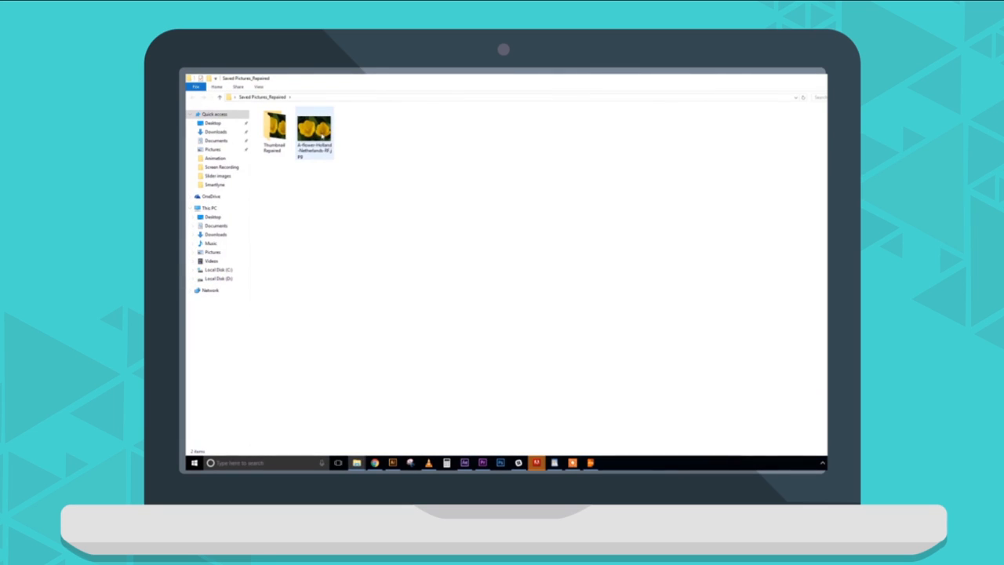
{"action": "double_click", "coordinate": [313, 126]}
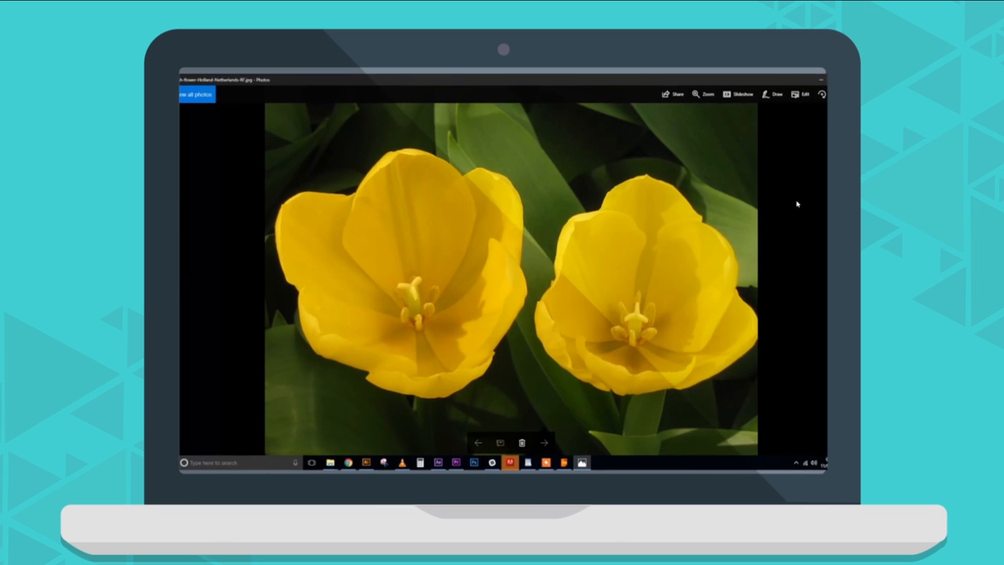